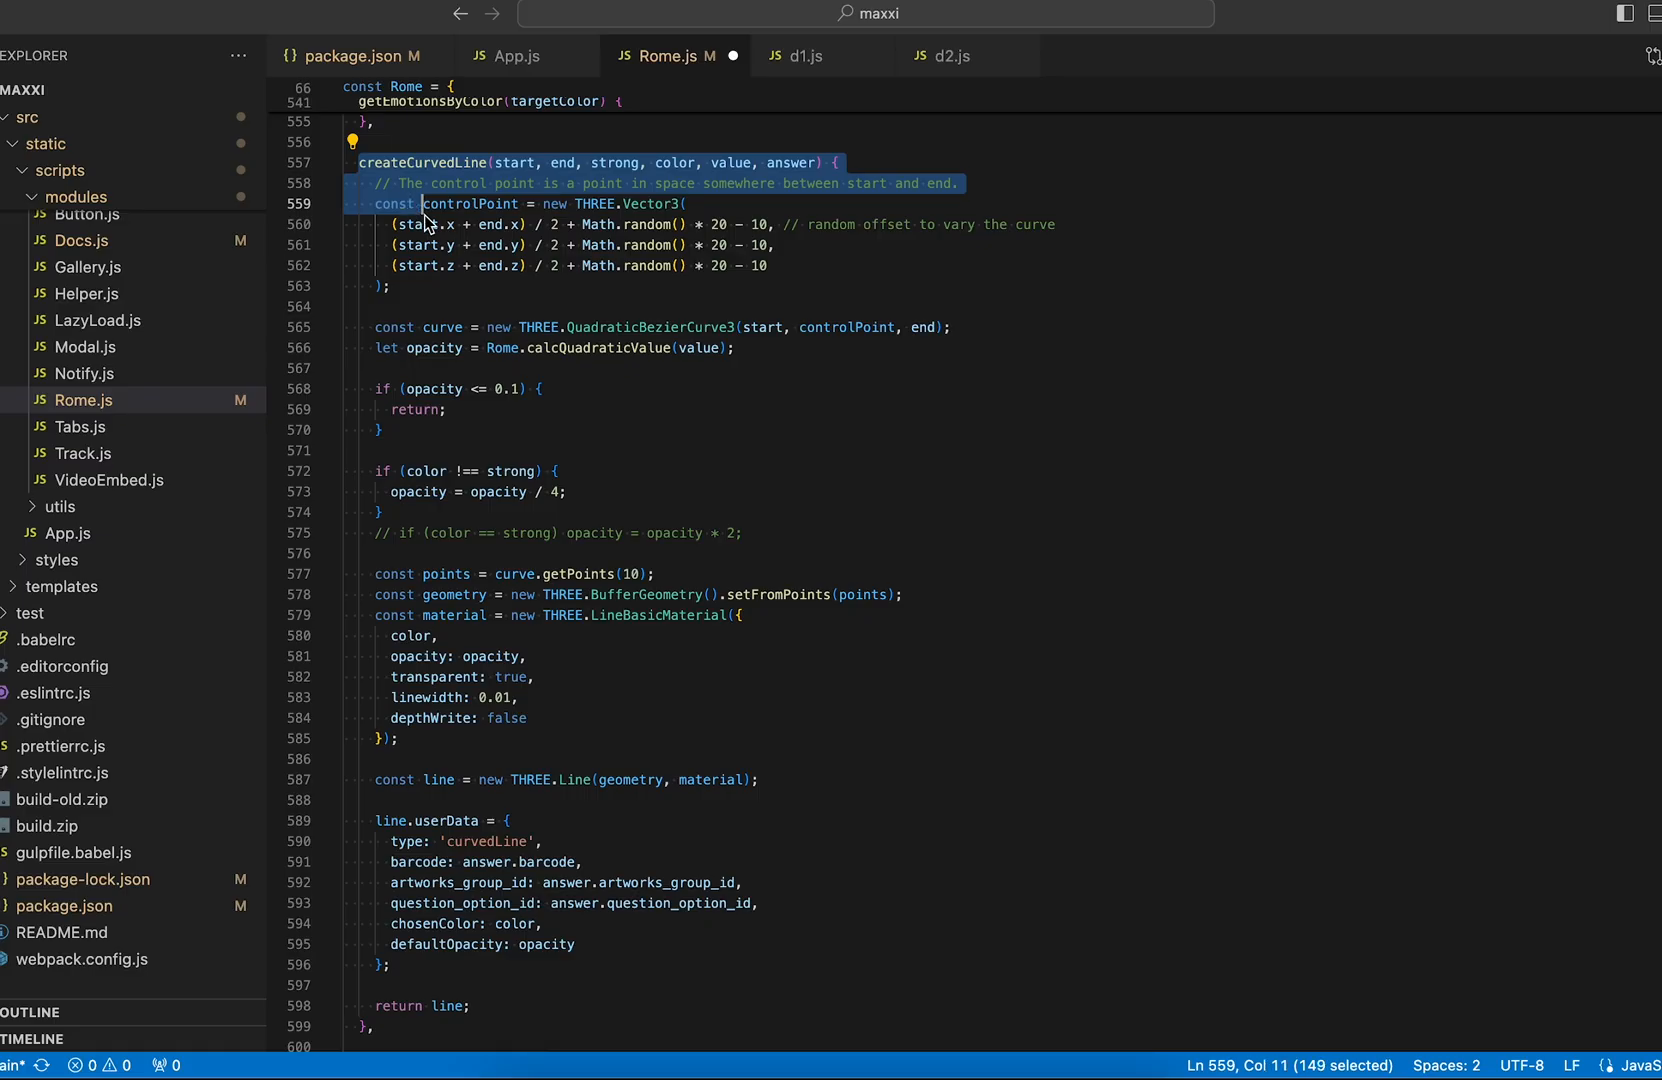
Bring up d2.js beside Rome.js and start a 'this.' reference in the scene code
left_click(686, 368)
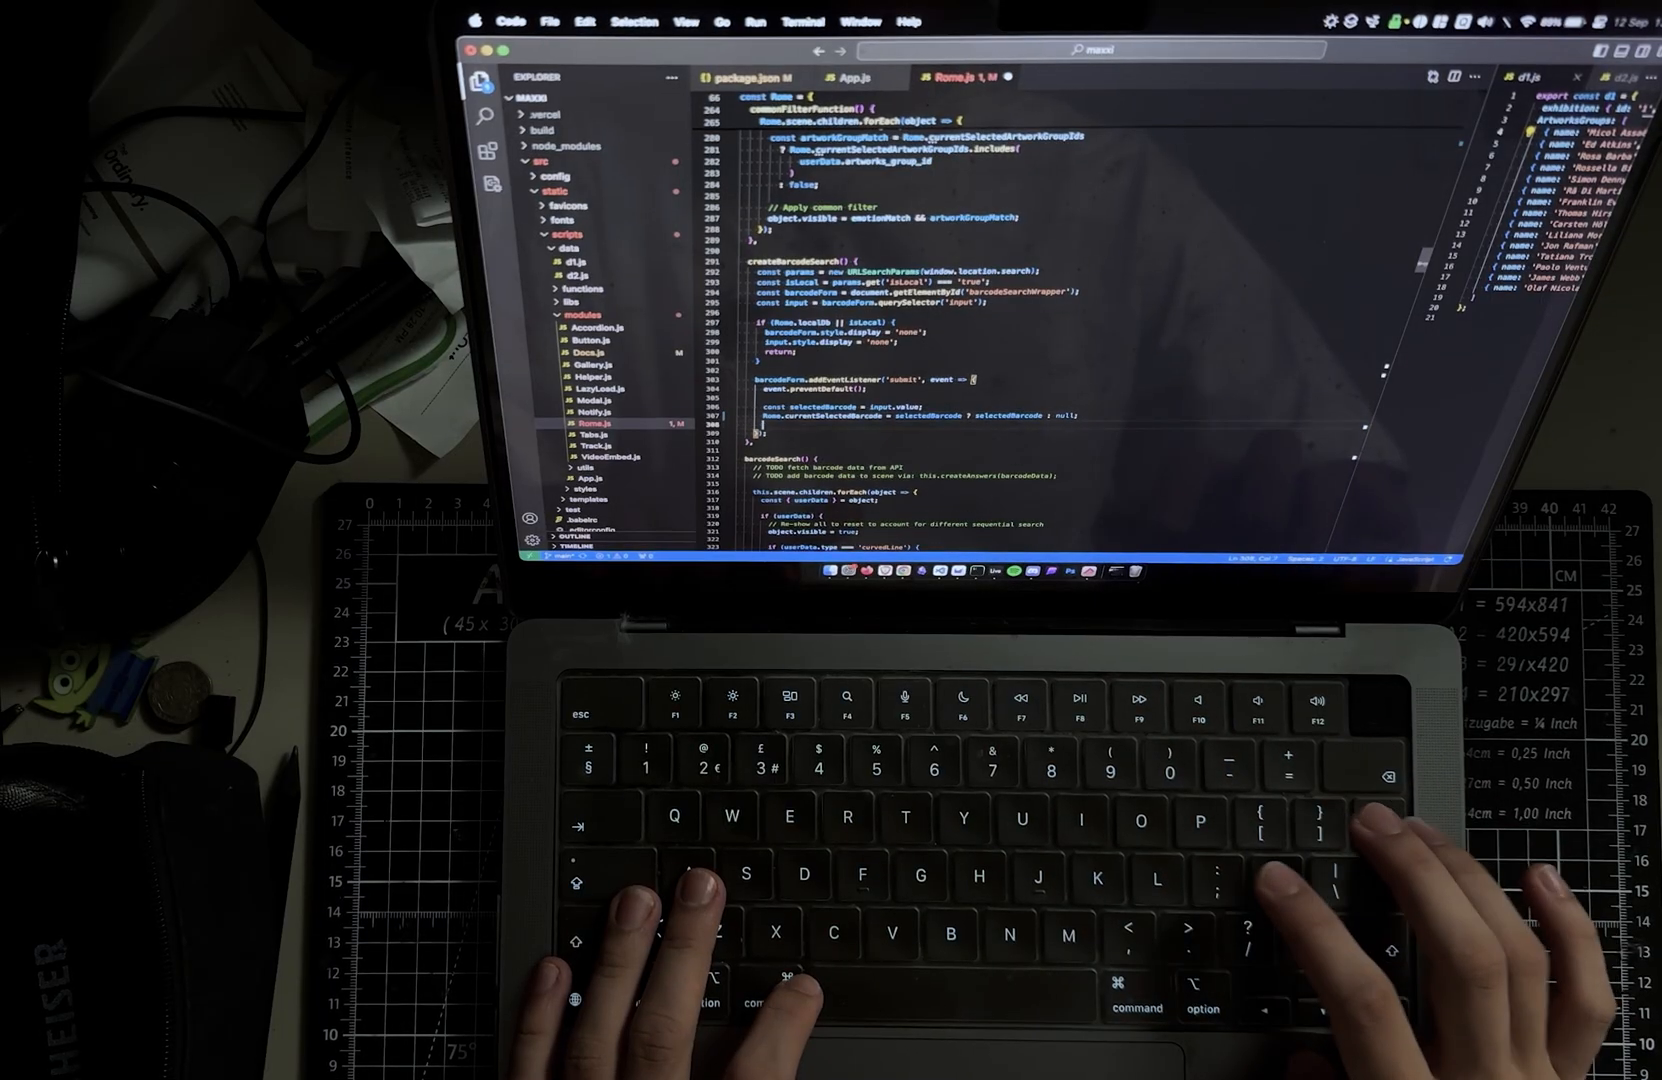
type("this.")
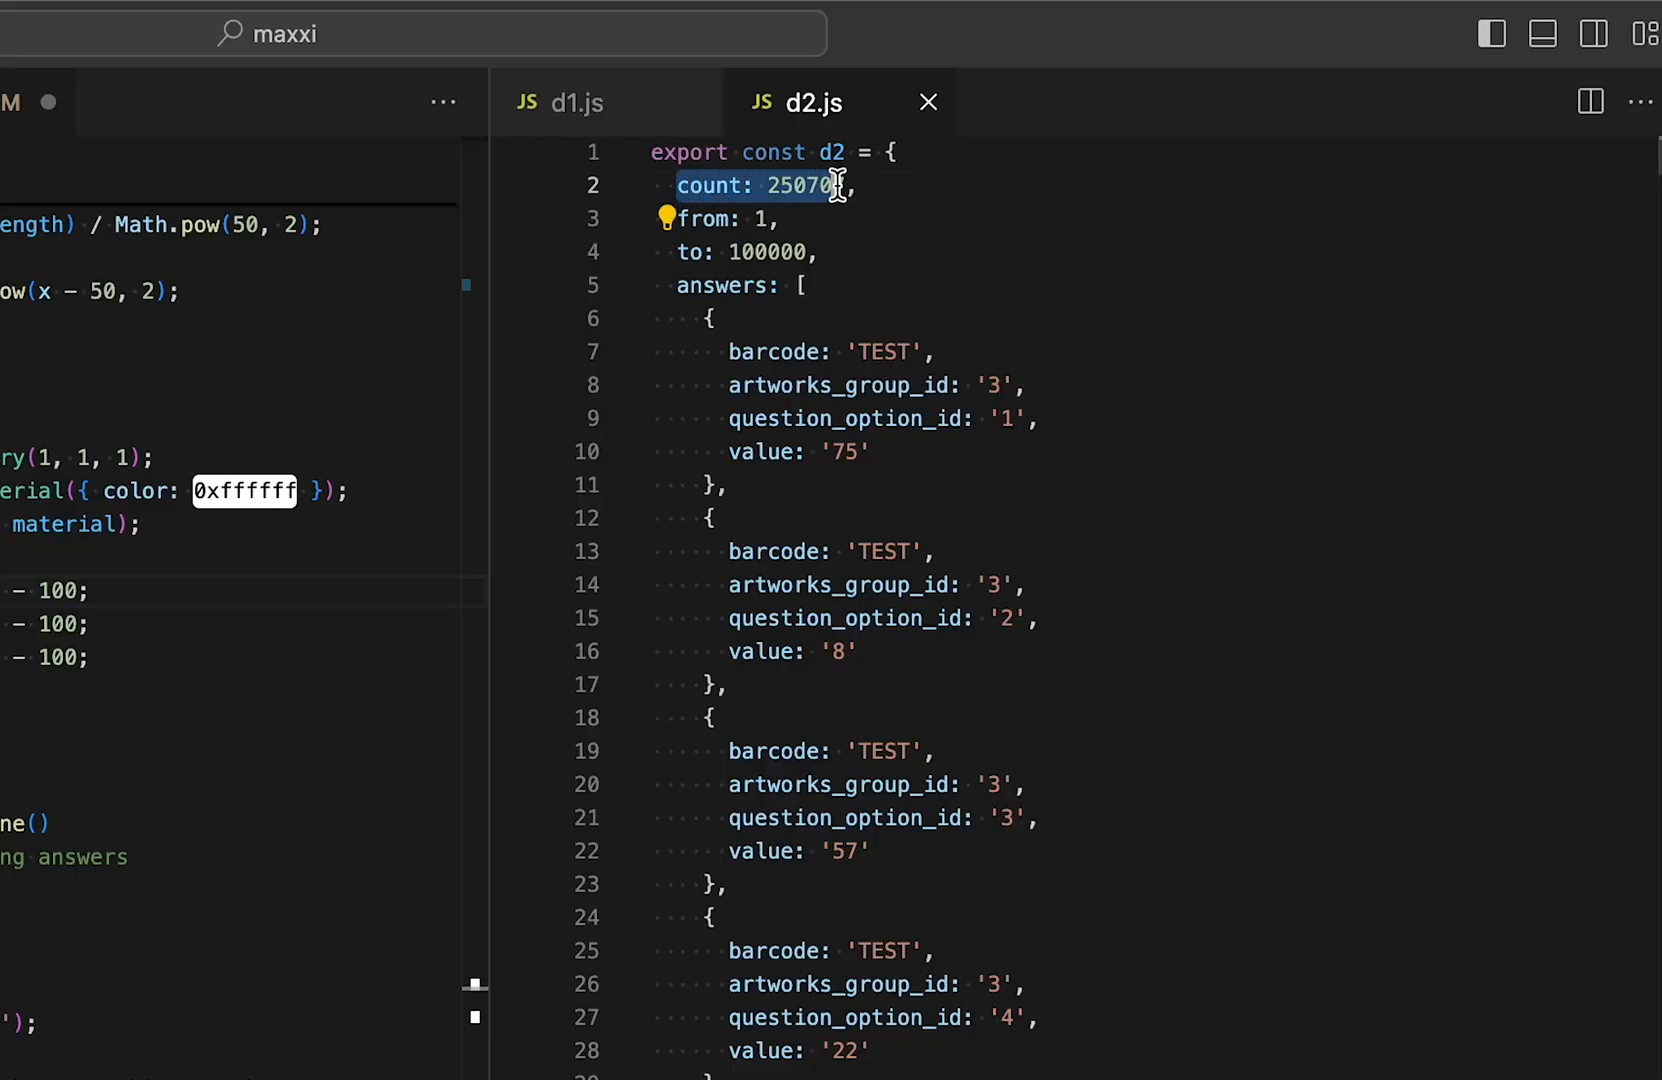
Change the answers count digit to 7 in d2.js before viewing the rendered graph
type("7")
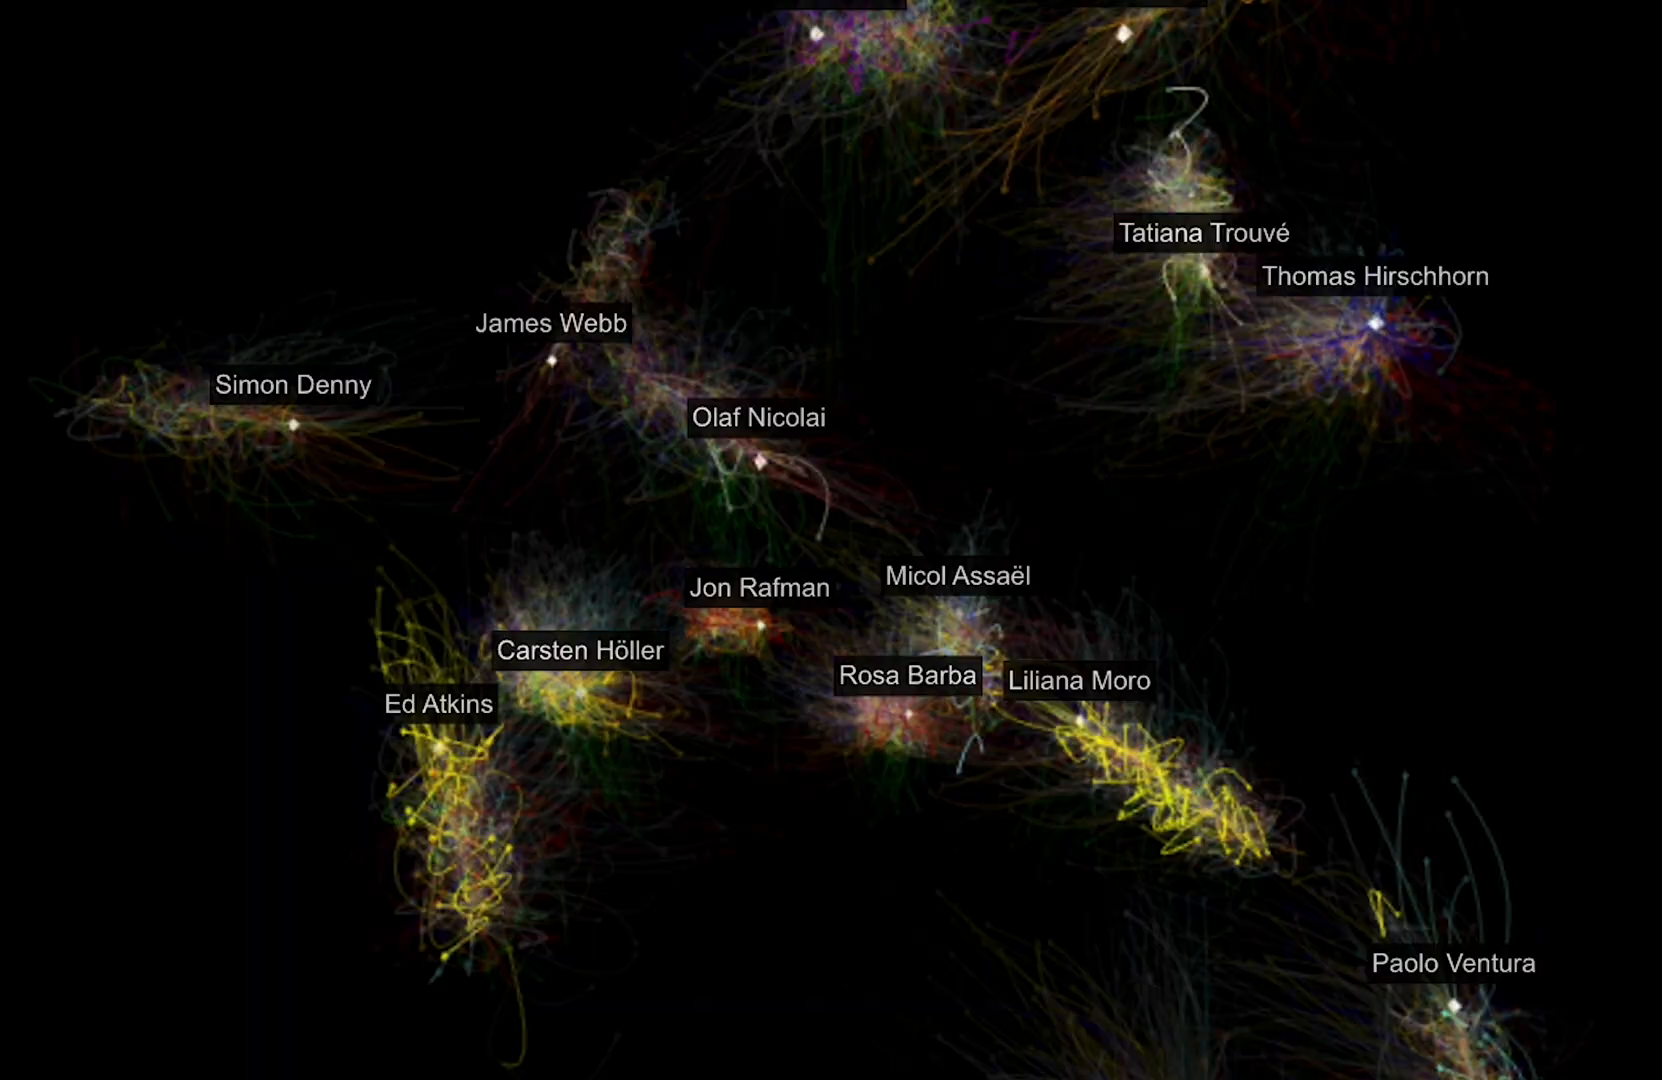
Filter the graph to show only calm, excited and energetic emotion curves
left_click(1320, 288)
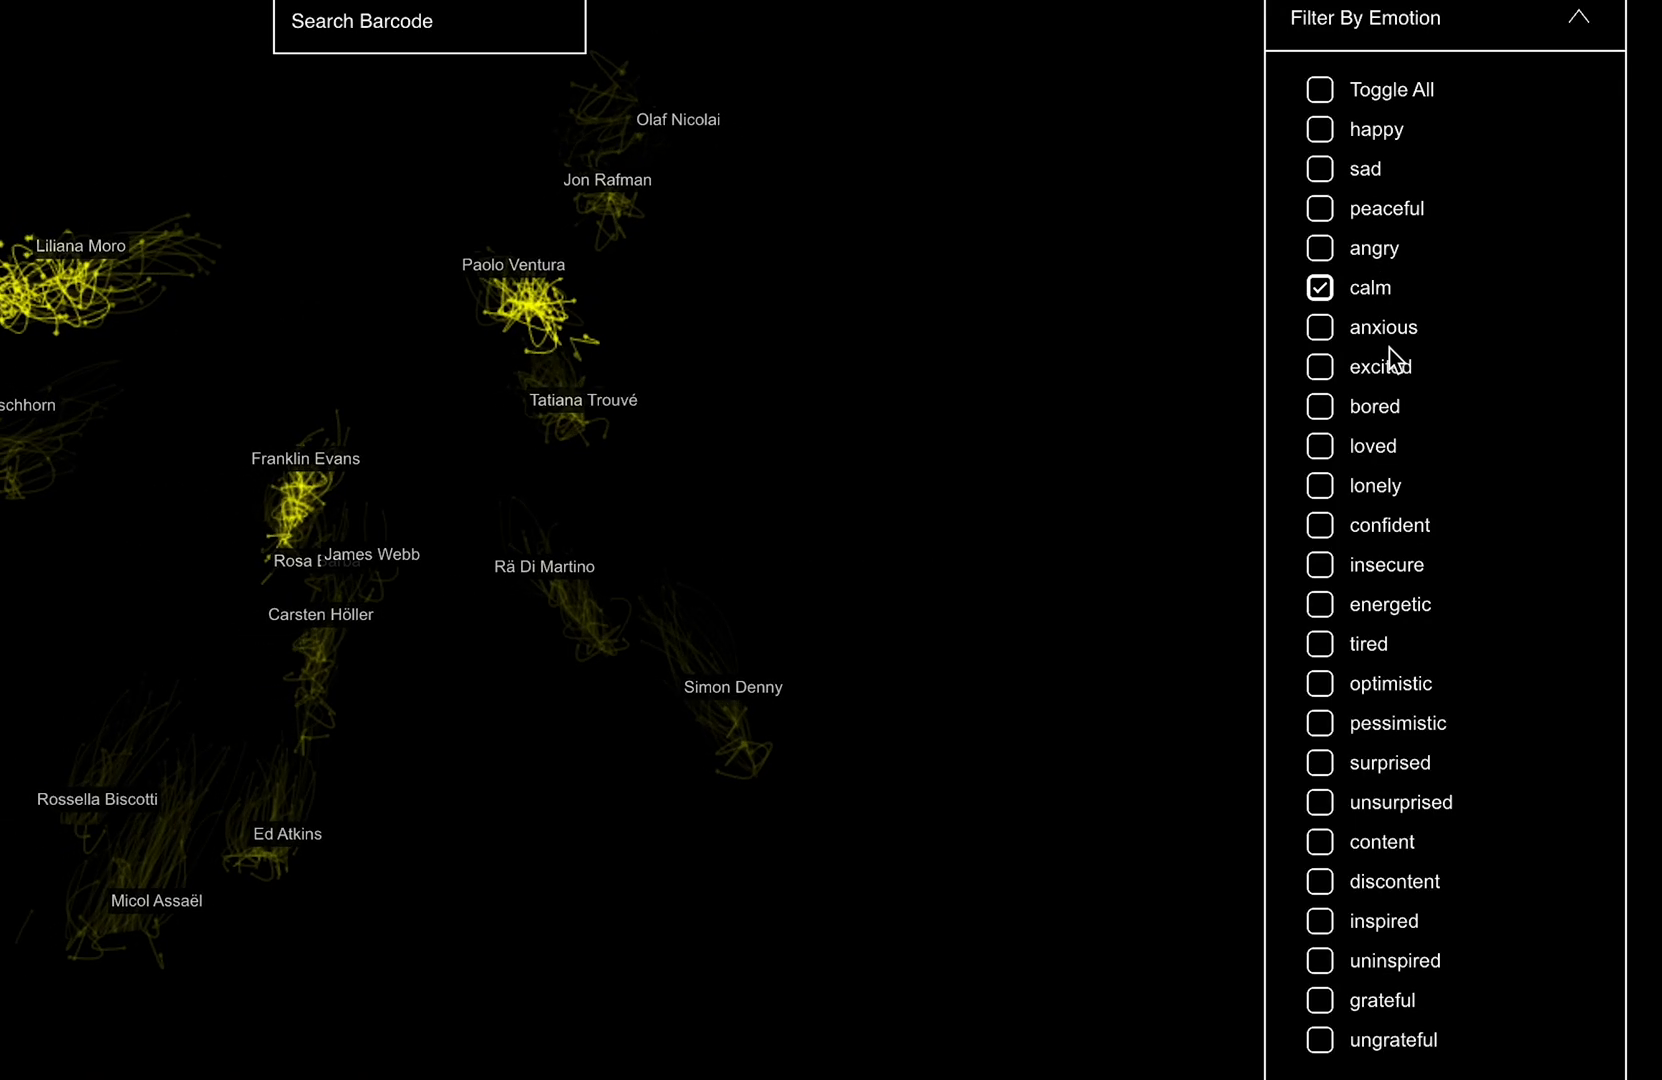
left_click(1318, 366)
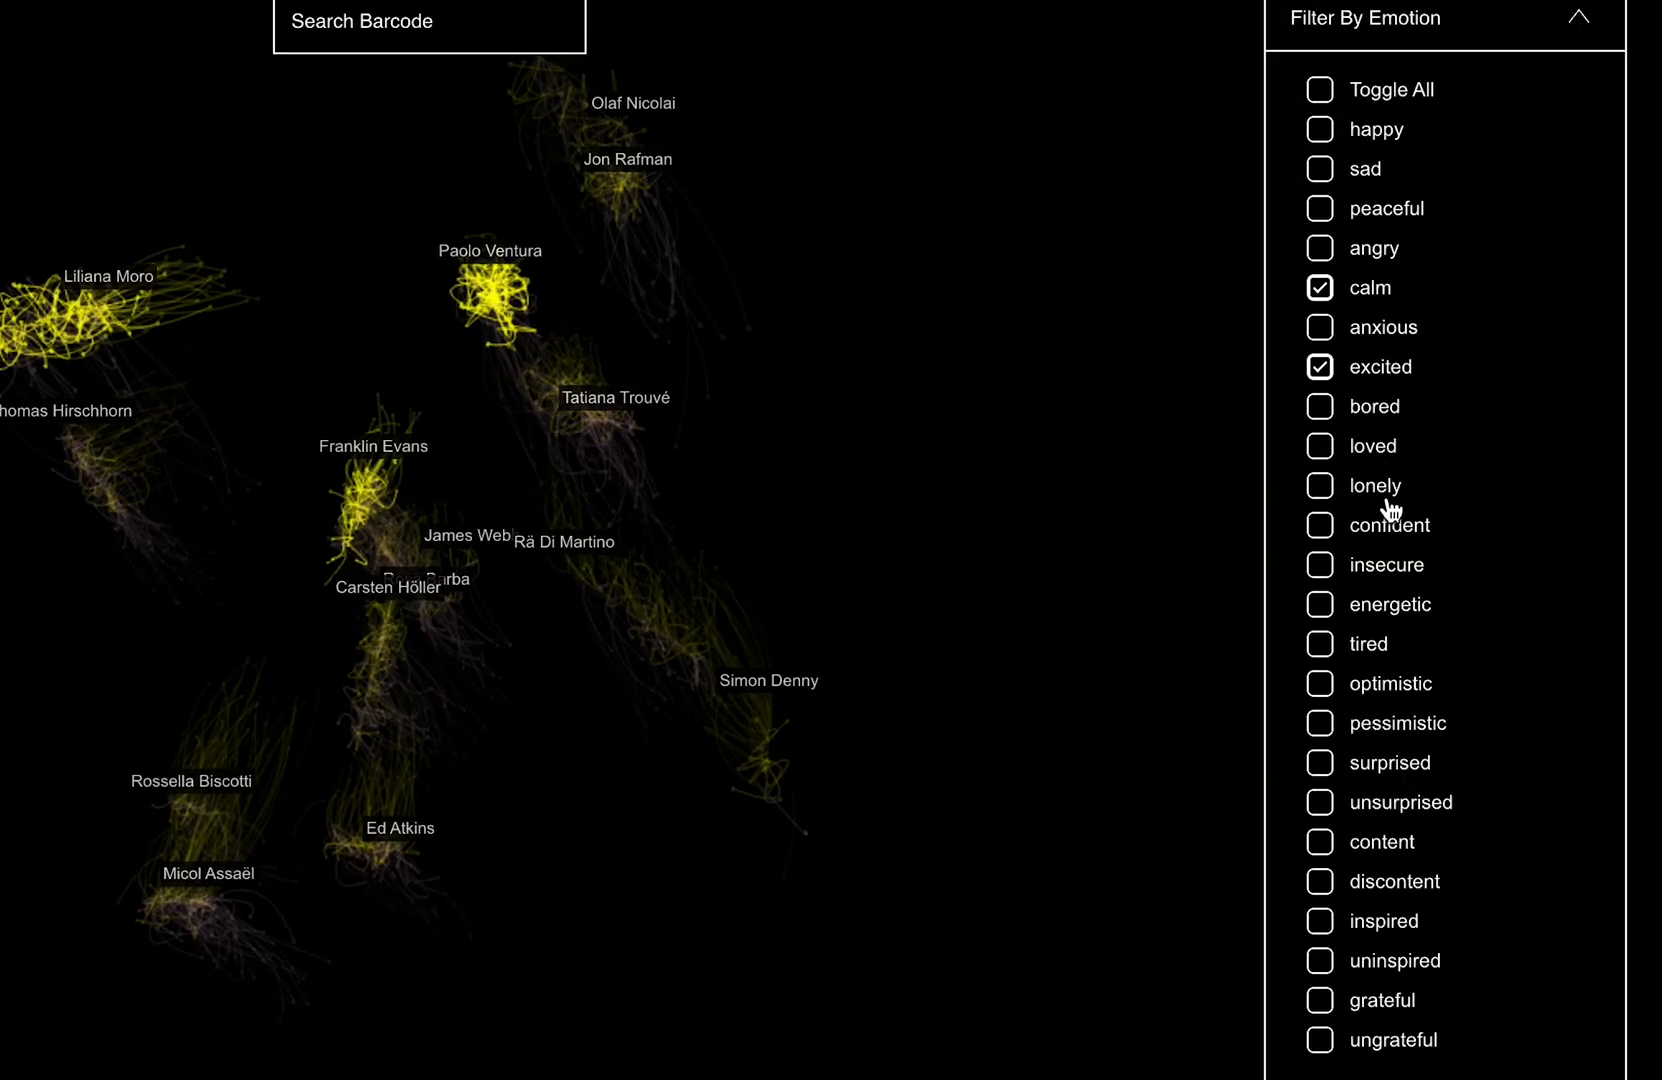
left_click(1320, 604)
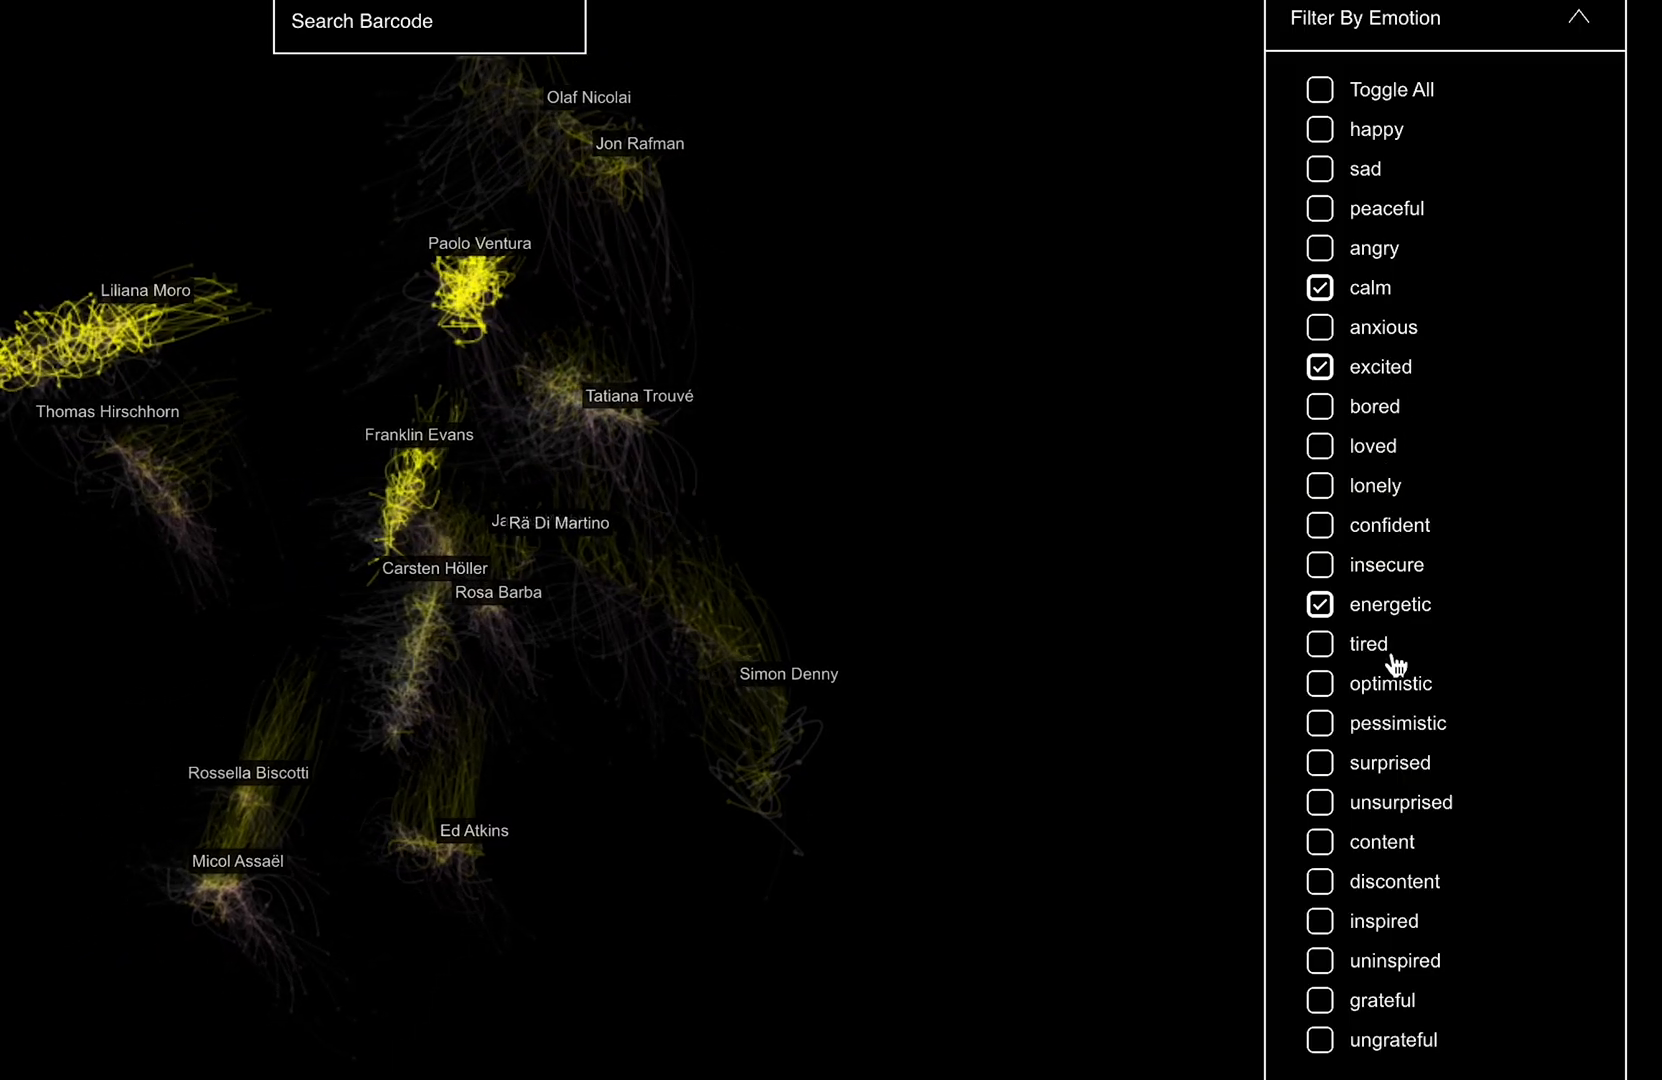
left_click(1318, 722)
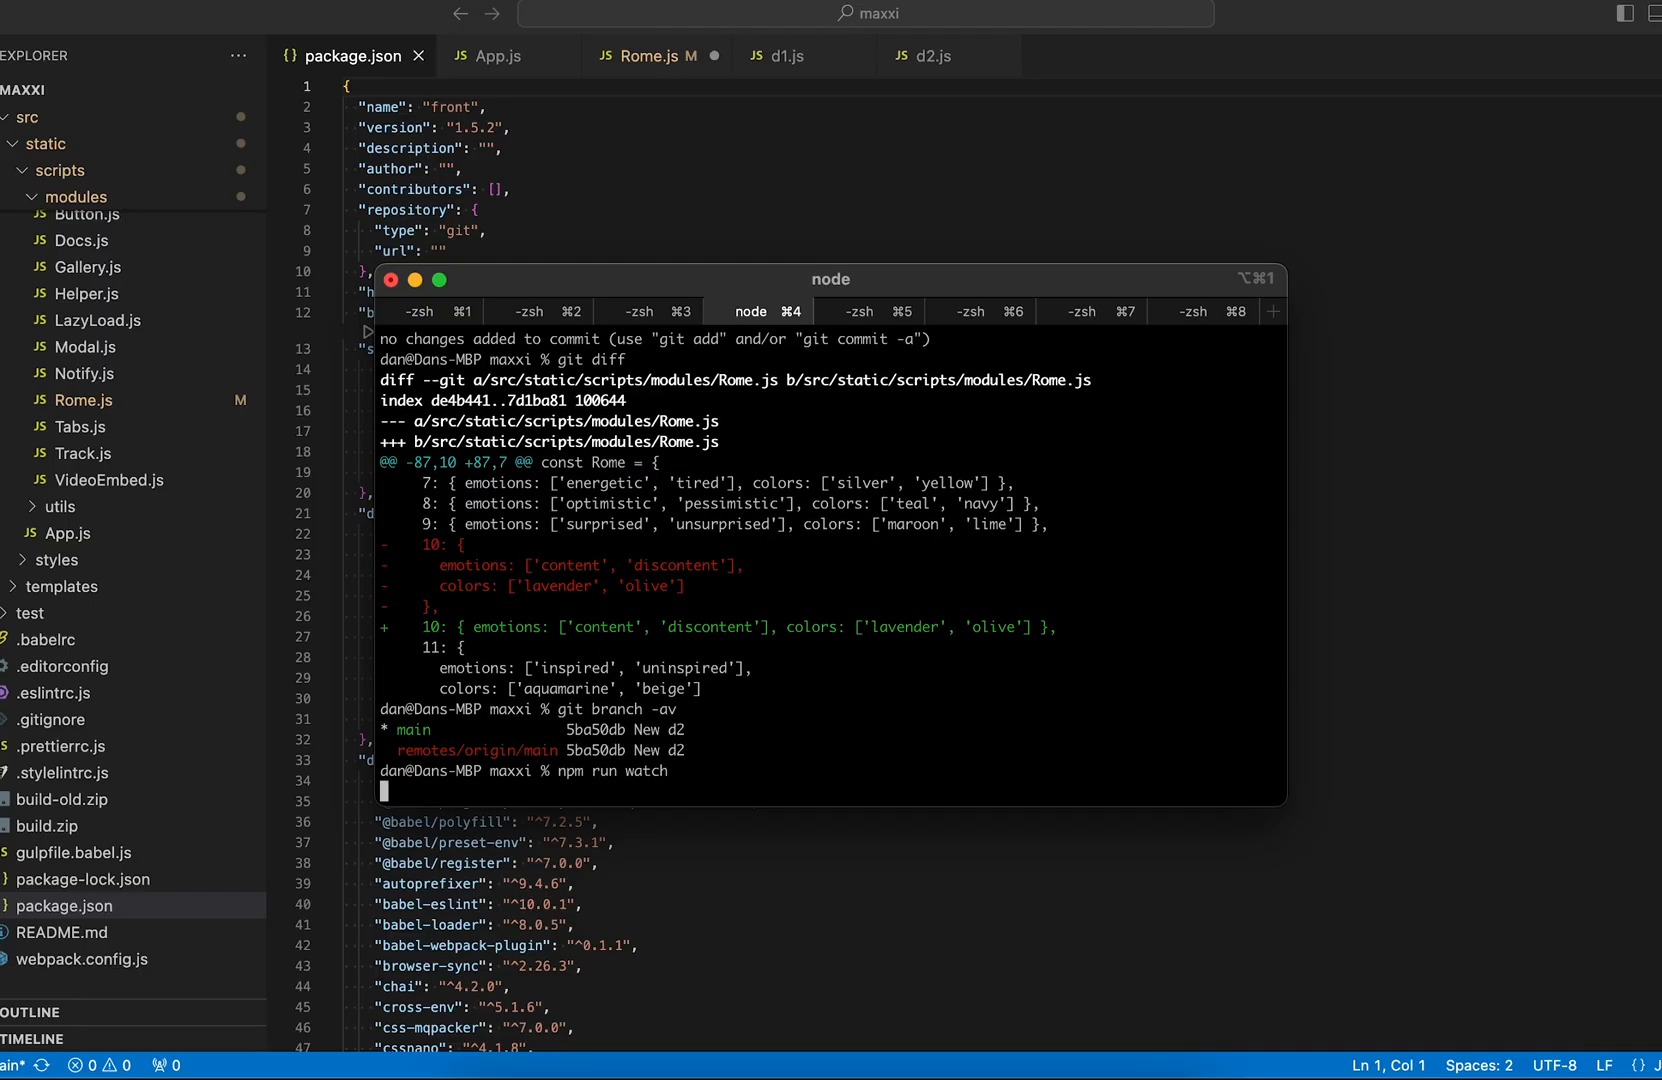
Start the npm watch build and scroll Rome.js down to the createFilterByEmotion code
key("Return")
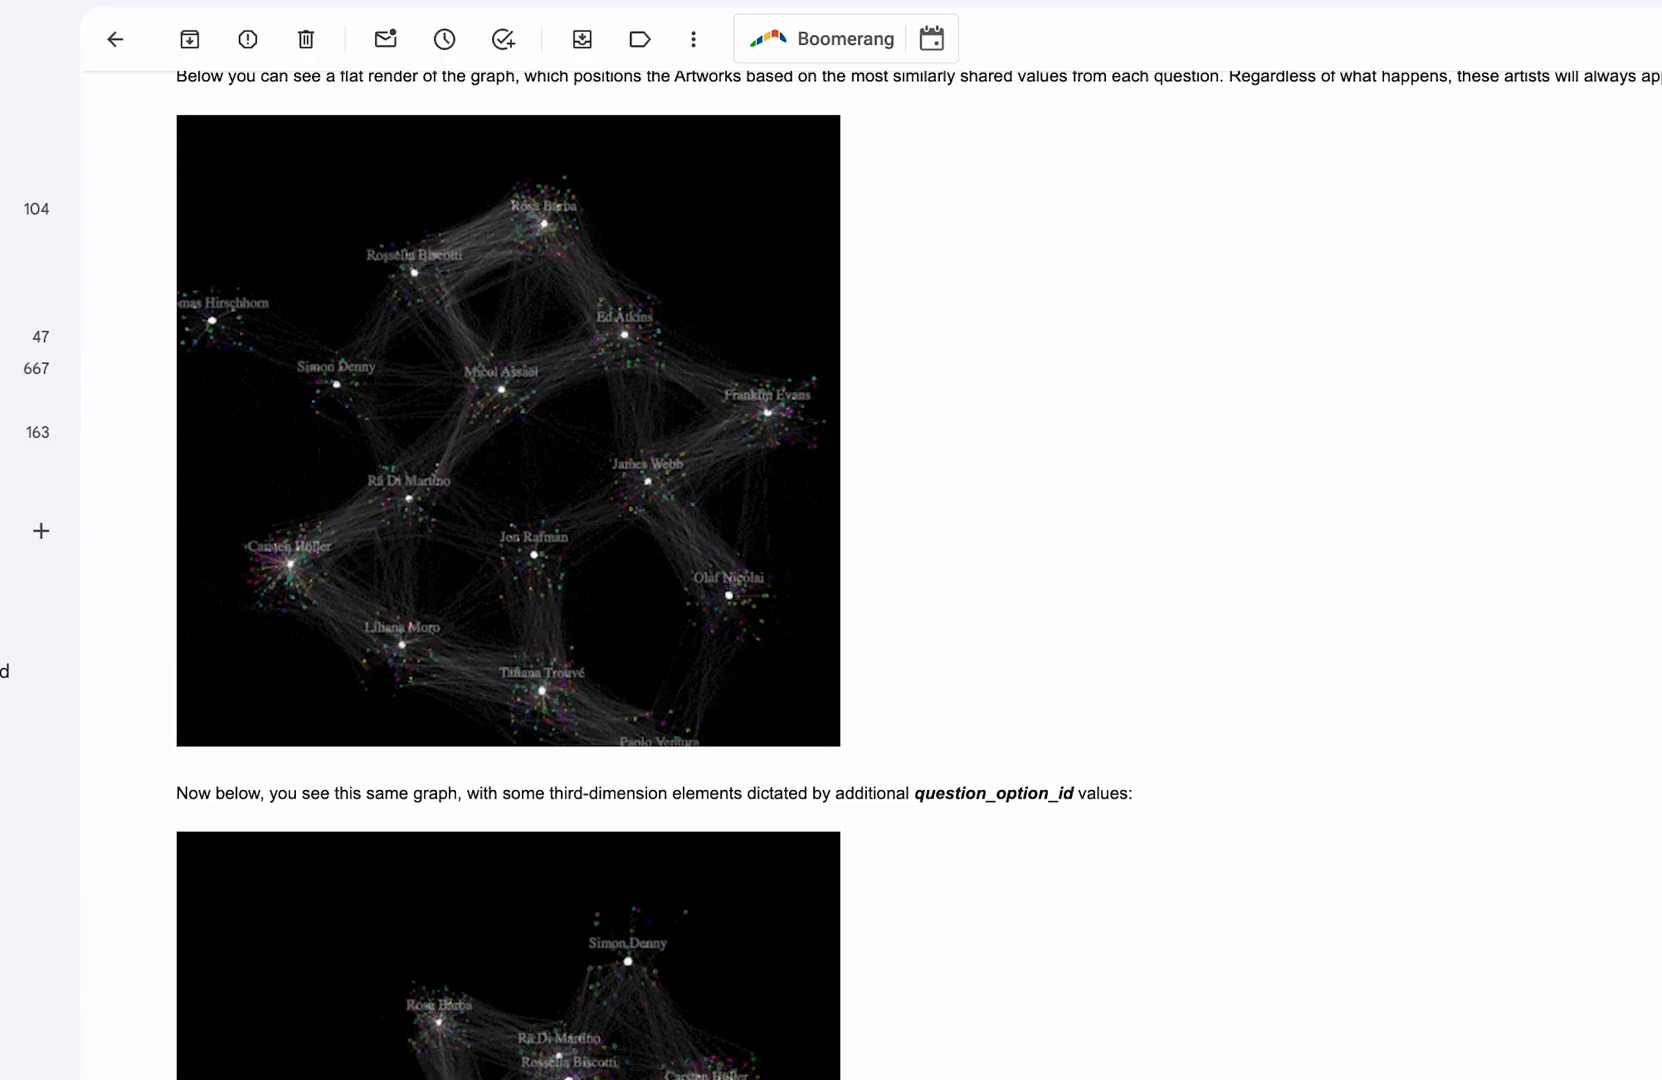
scroll("down", 3)
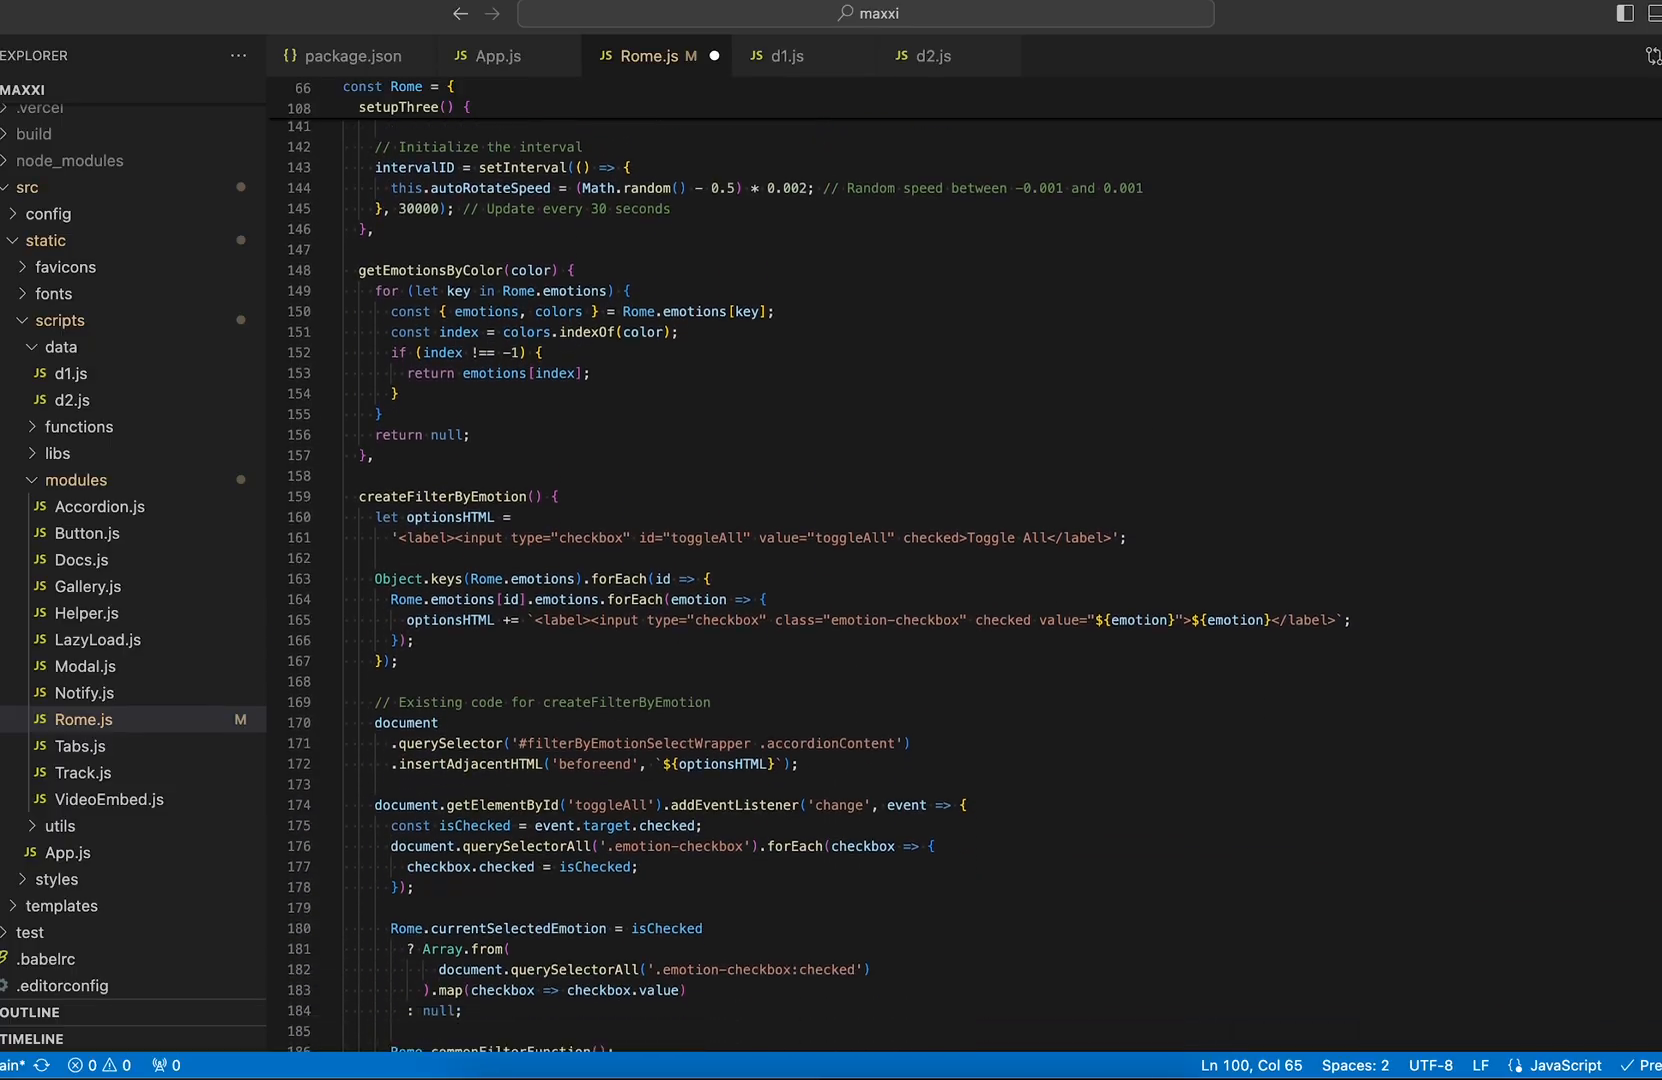
scroll("down", 3)
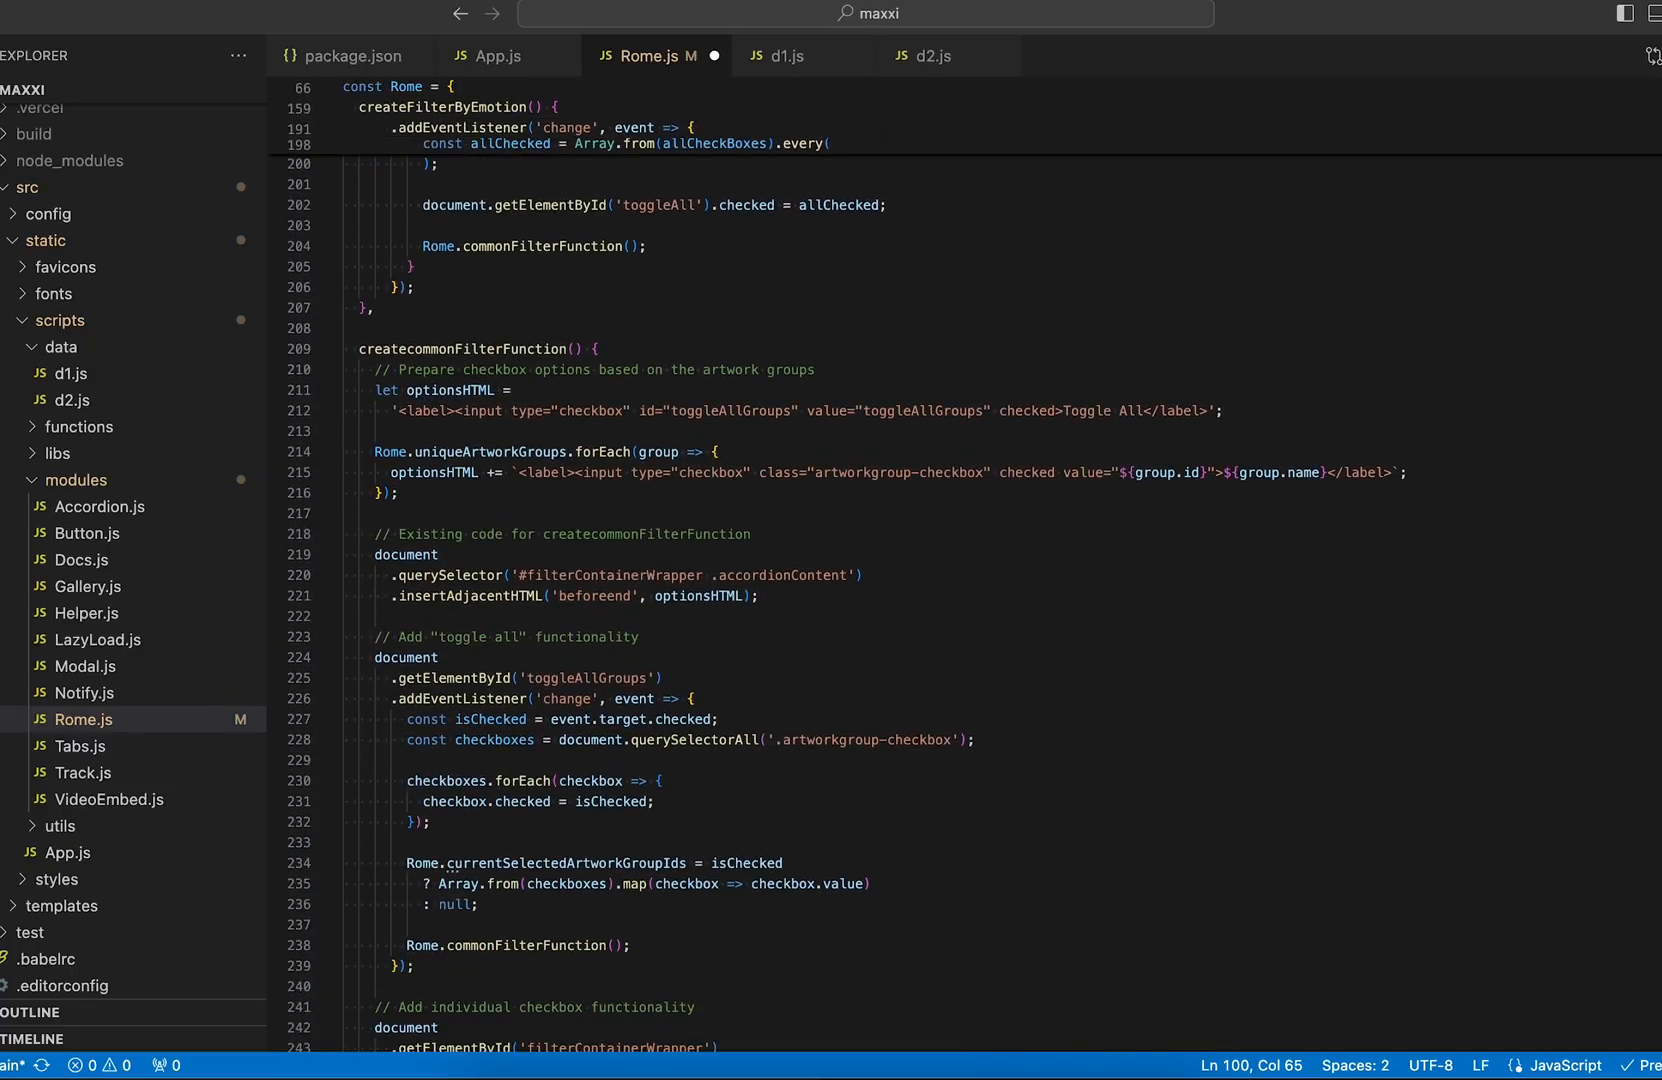